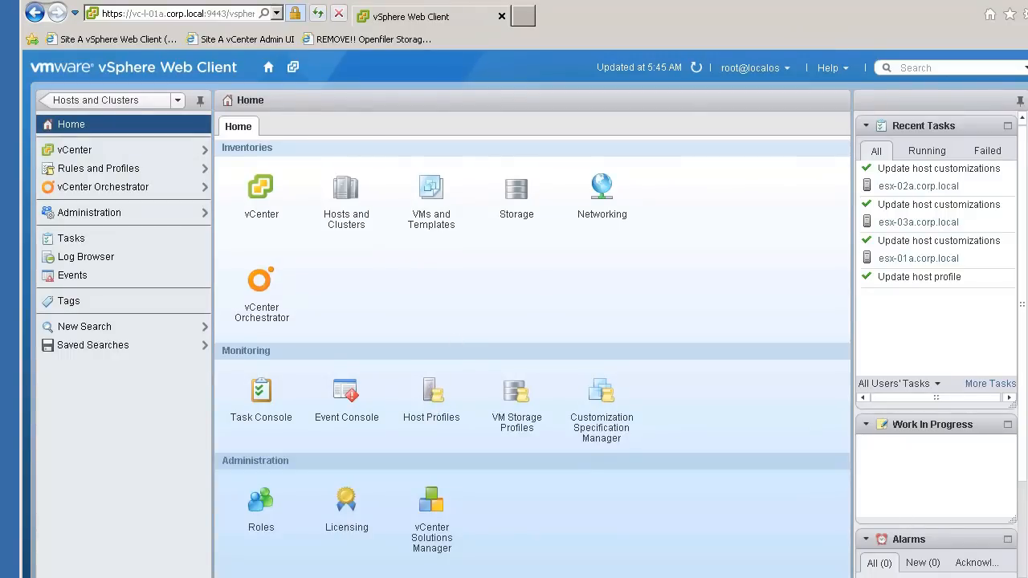
# Go from Home to the Host Profiles list showing HostProfile
pyautogui.click(430, 392)
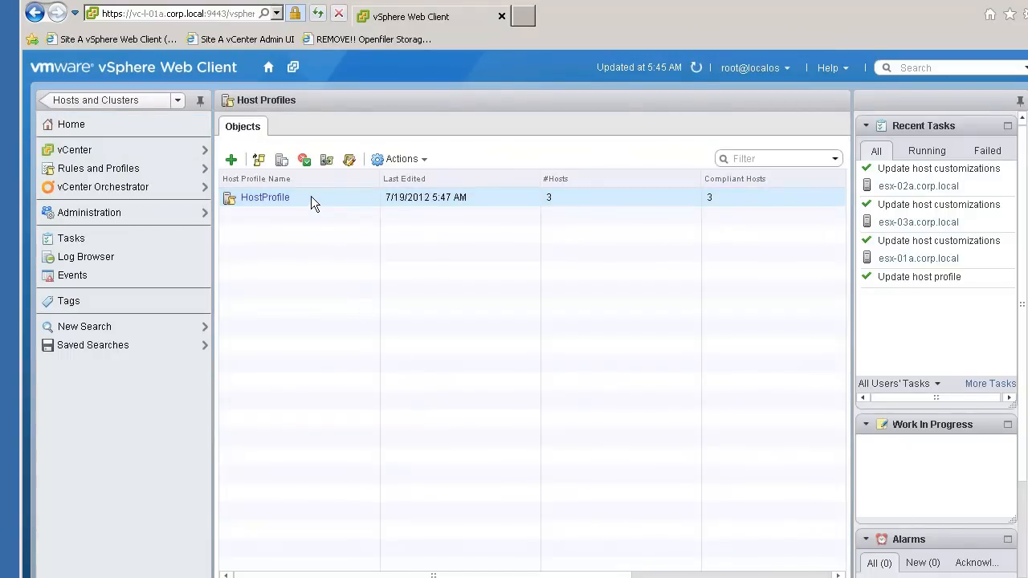
pyautogui.moveTo(350, 159)
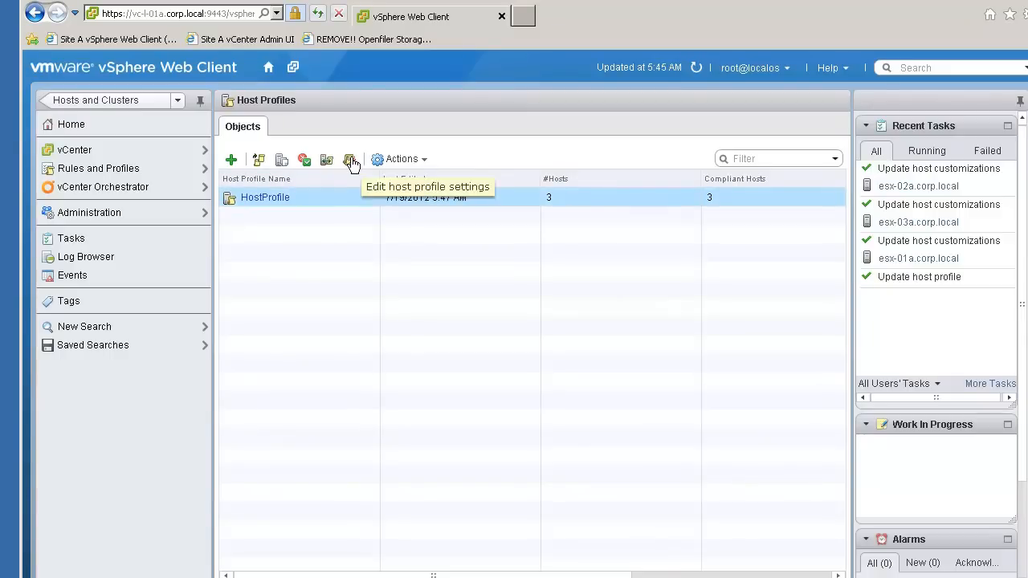
# Edit HostProfile and expand Advanced Configuration Settings down to System Image Cache Configuration
pyautogui.click(350, 159)
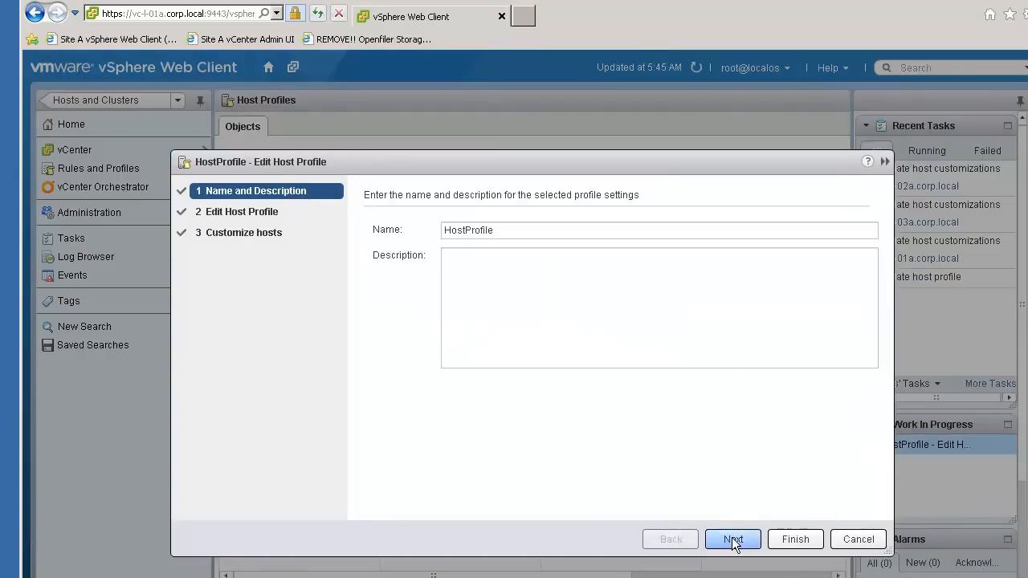
pyautogui.click(732, 539)
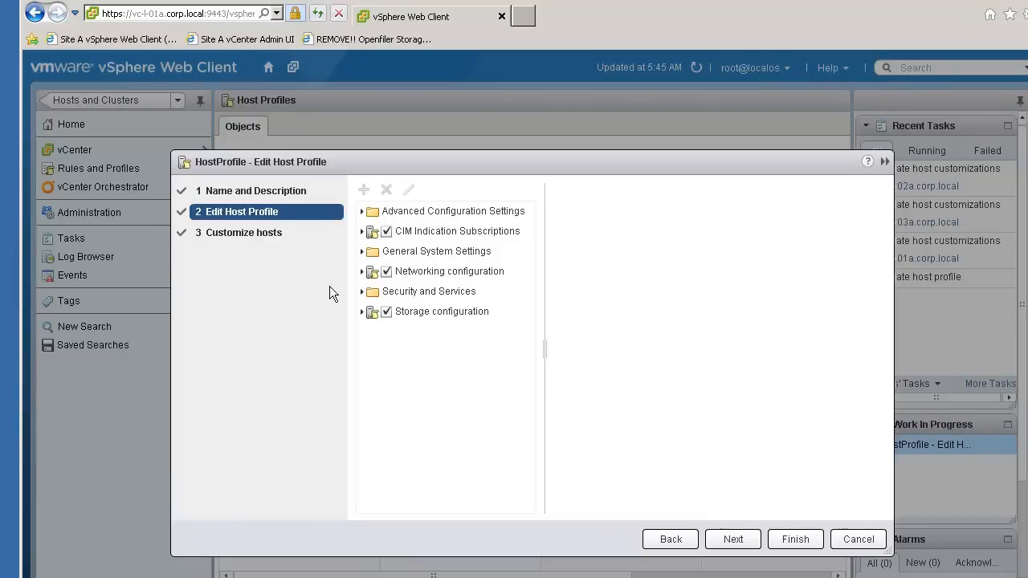
pyautogui.click(363, 210)
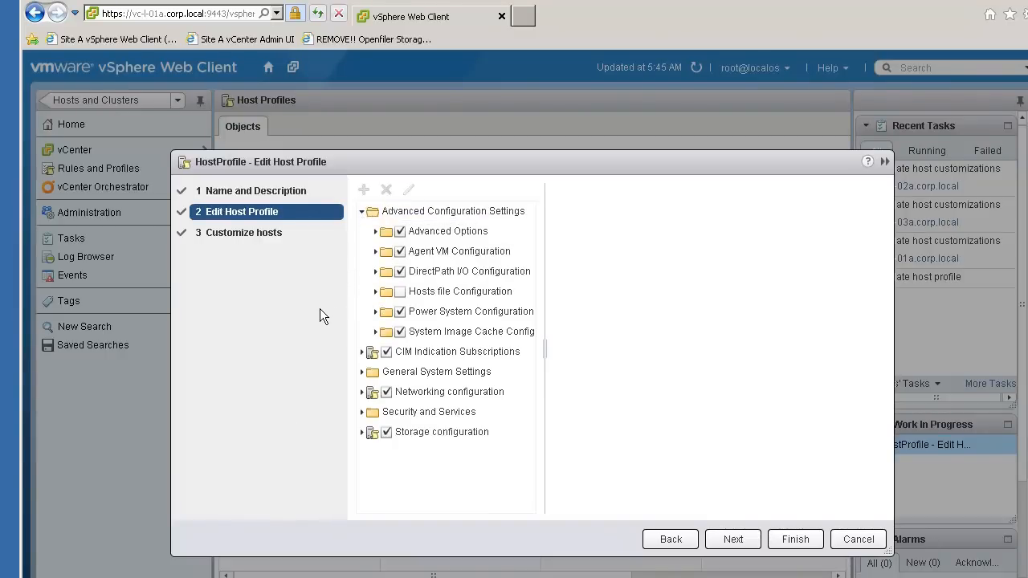
pyautogui.click(376, 331)
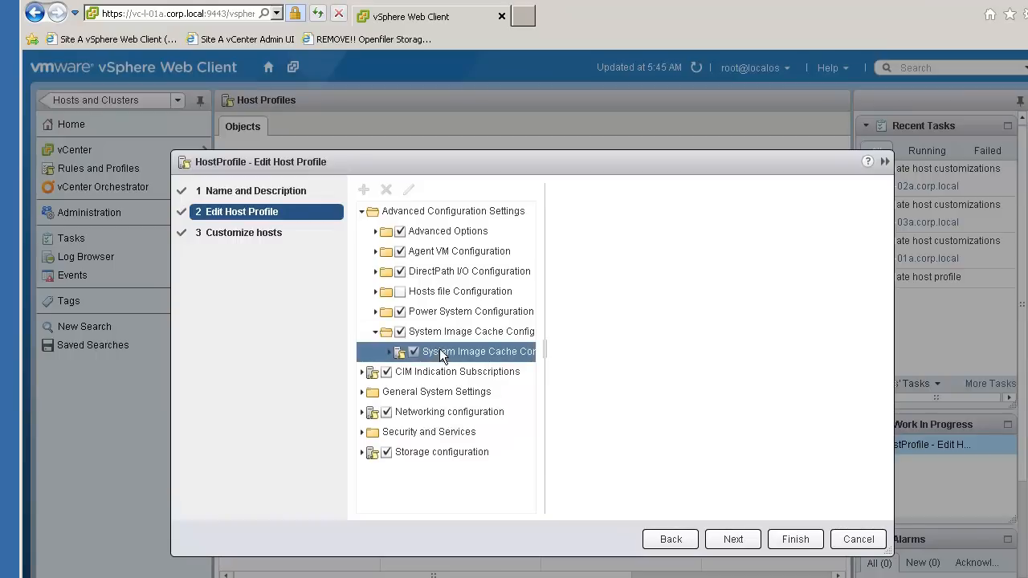
# Set the system image cache policy to 'Enable stateless caching on the host' and continue to host customization
pyautogui.click(855, 219)
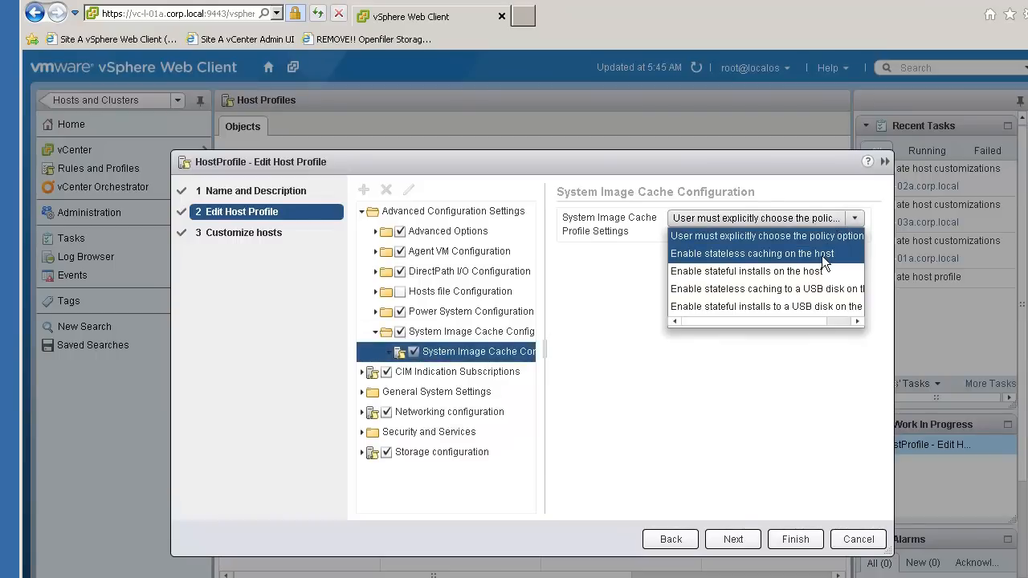
pyautogui.click(752, 254)
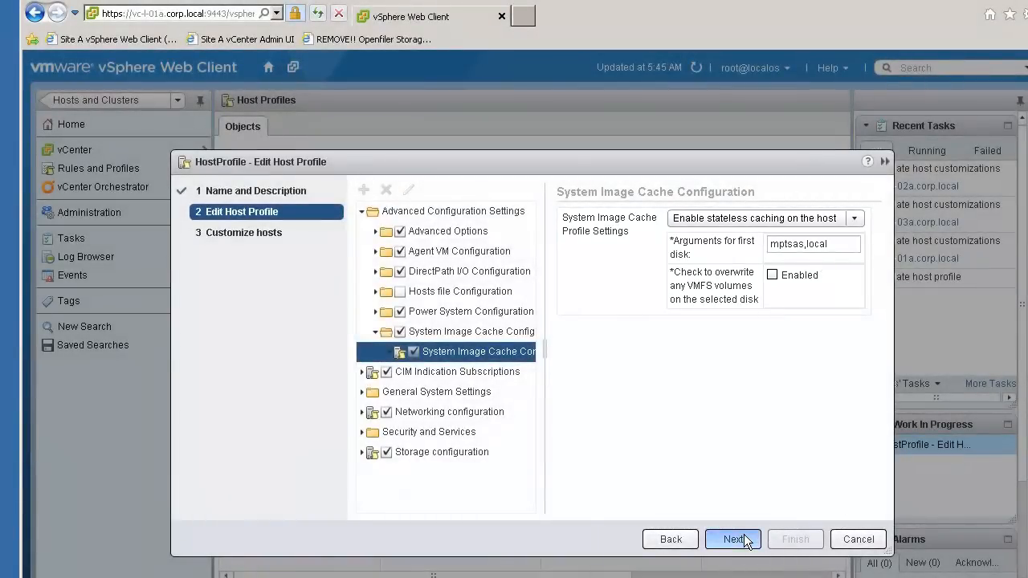
pyautogui.click(733, 540)
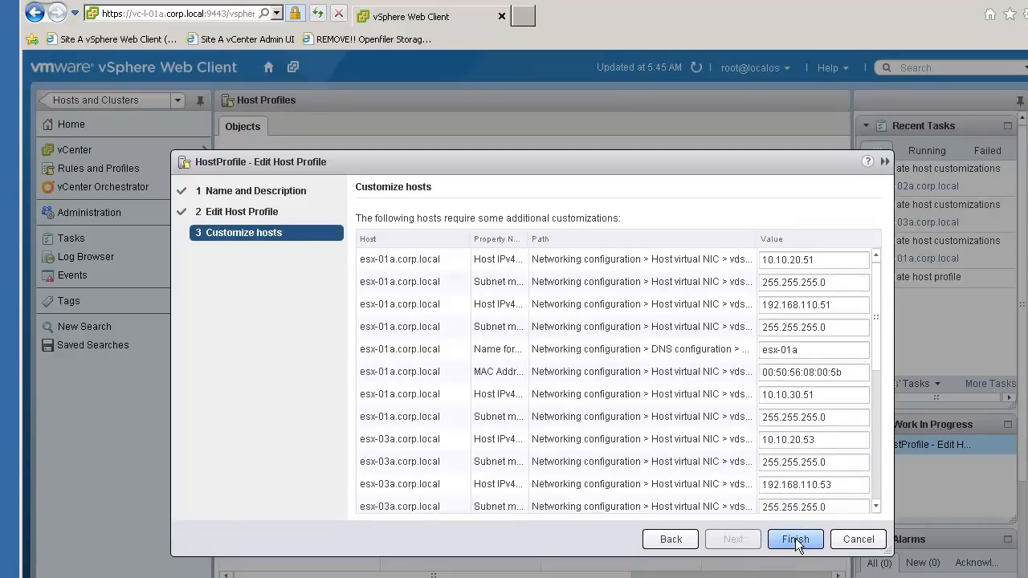
# Finish the wizard to save HostProfile with stateless caching enabled
pyautogui.click(795, 539)
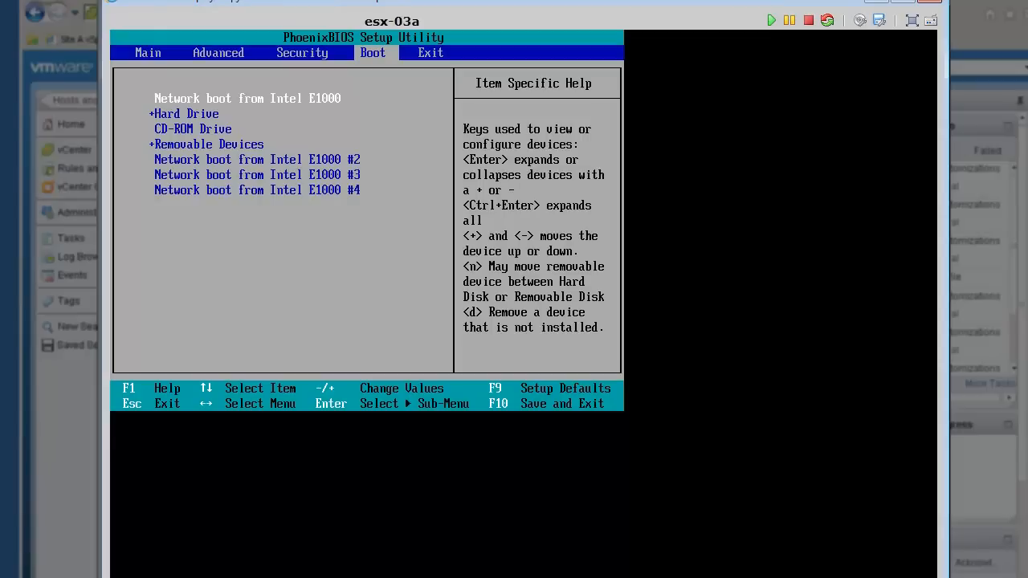
pyautogui.click(431, 52)
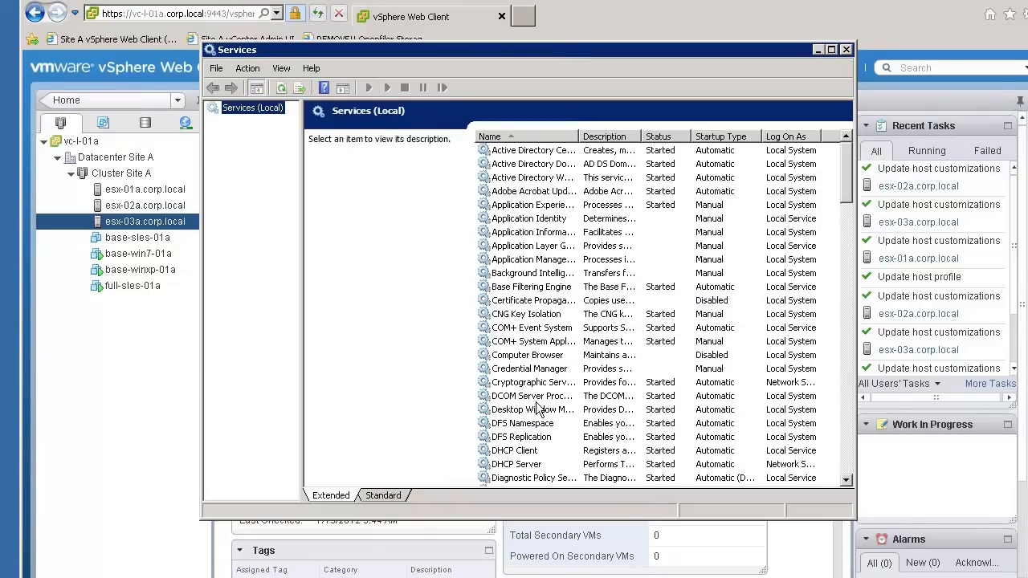
# Select the DHCP Server service and bring up its action menu
pyautogui.click(516, 464)
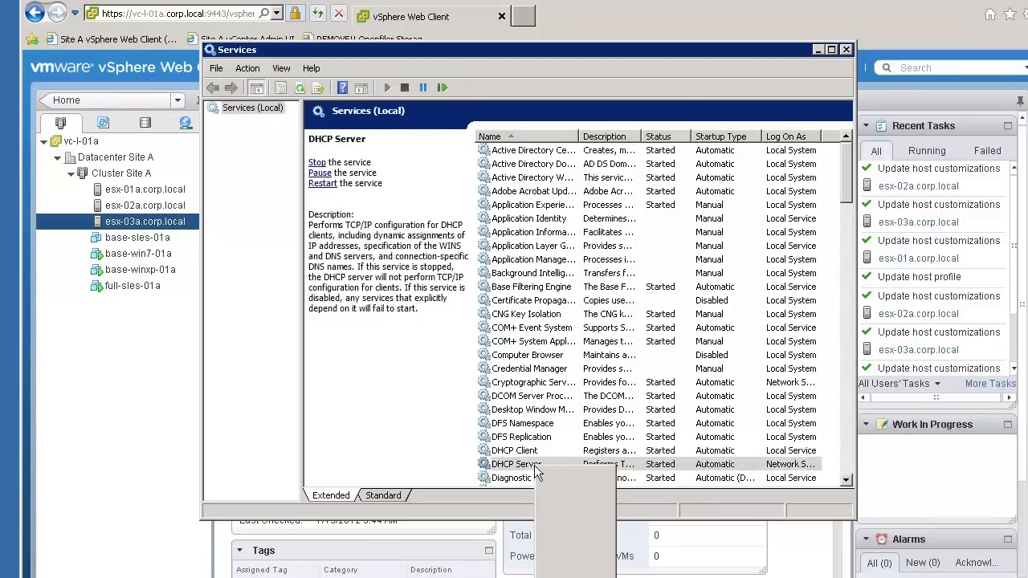
pyautogui.rightClick(514, 463)
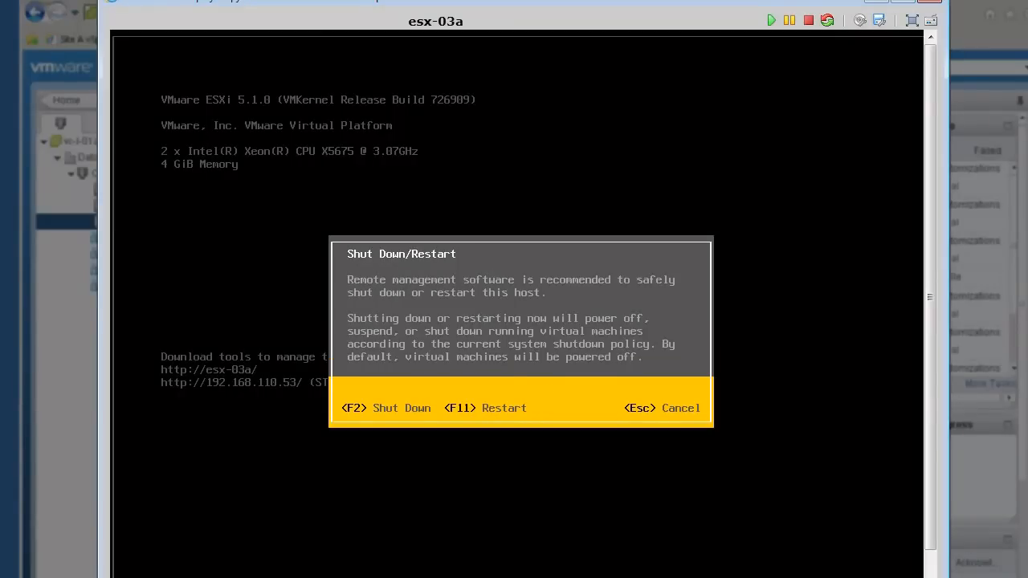
# Restart esx-03a with F11 and enter the root password at the authentication prompt
pyautogui.press('f11')
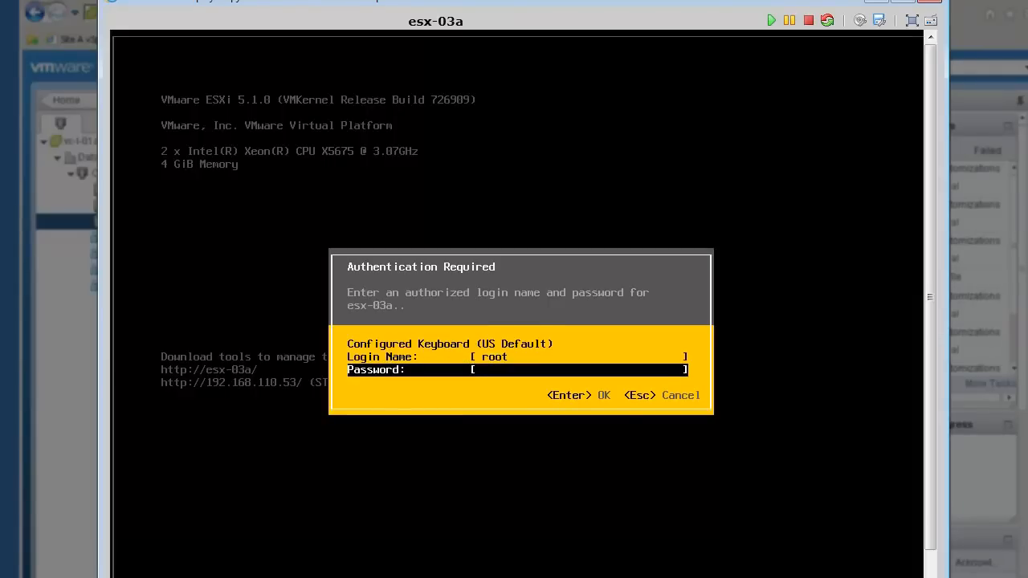
pyautogui.write('password')
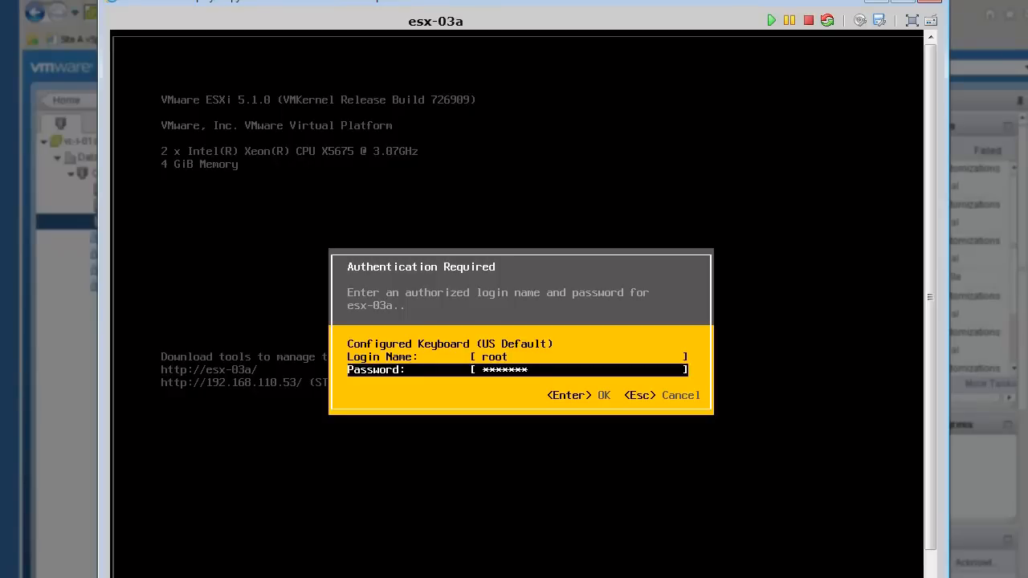